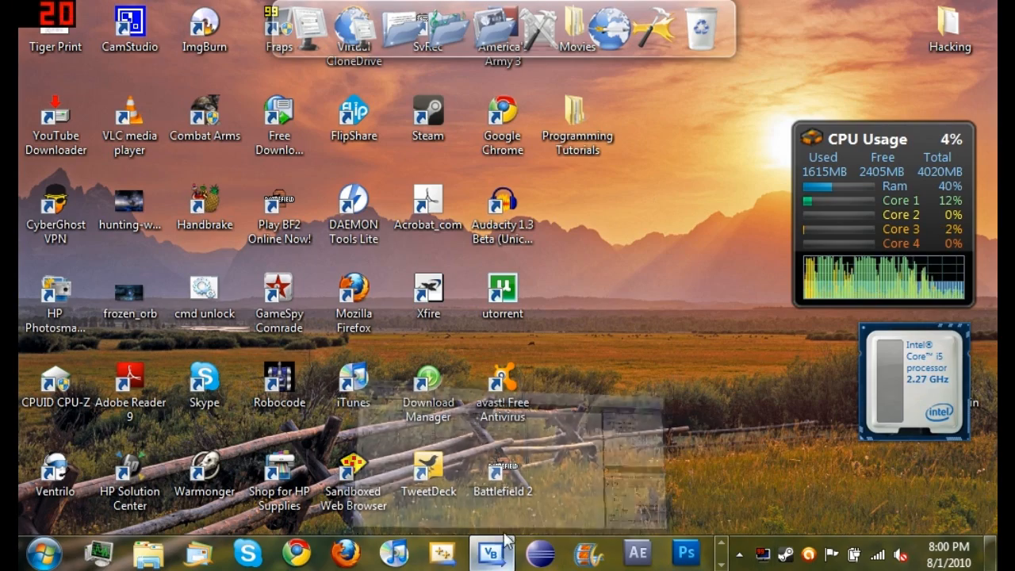
Restore the Loops Tutorial project window in Visual Basic 2010 Express from the taskbar
click(492, 553)
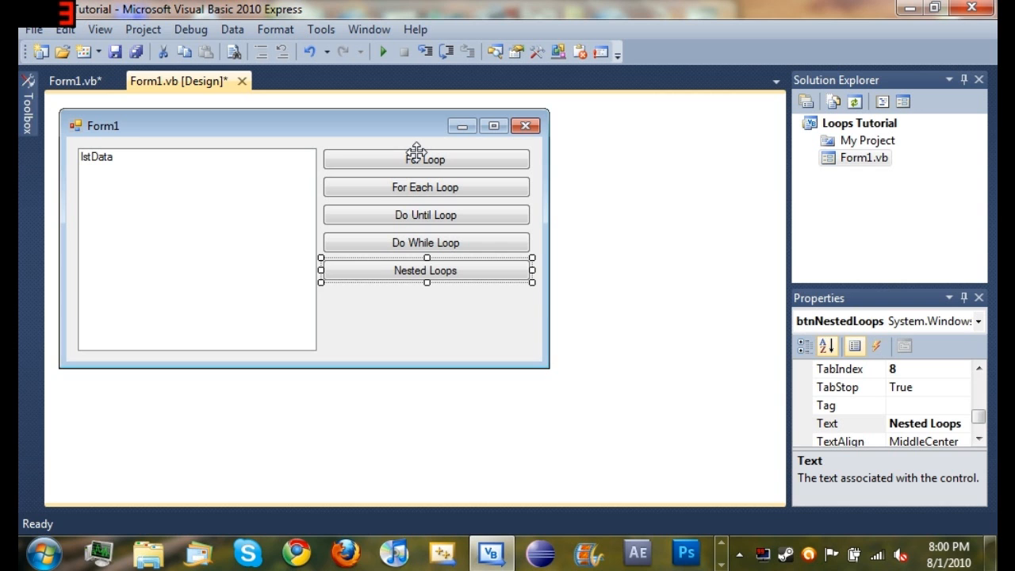
Generate the btnNestedLoops_Click handler and confirm the button's (Name) is btnNestedLoops
double_click(425, 270)
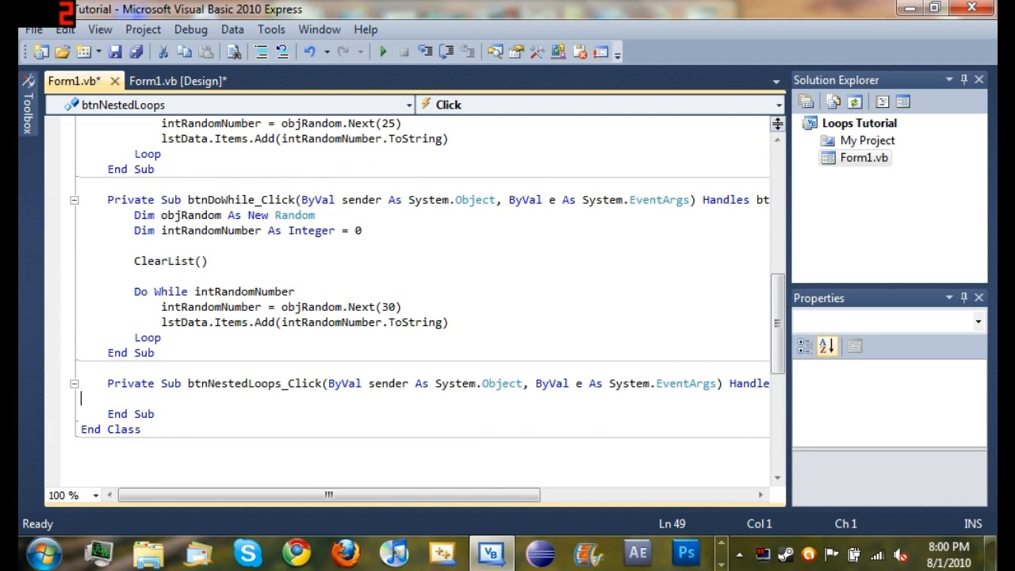
click(178, 81)
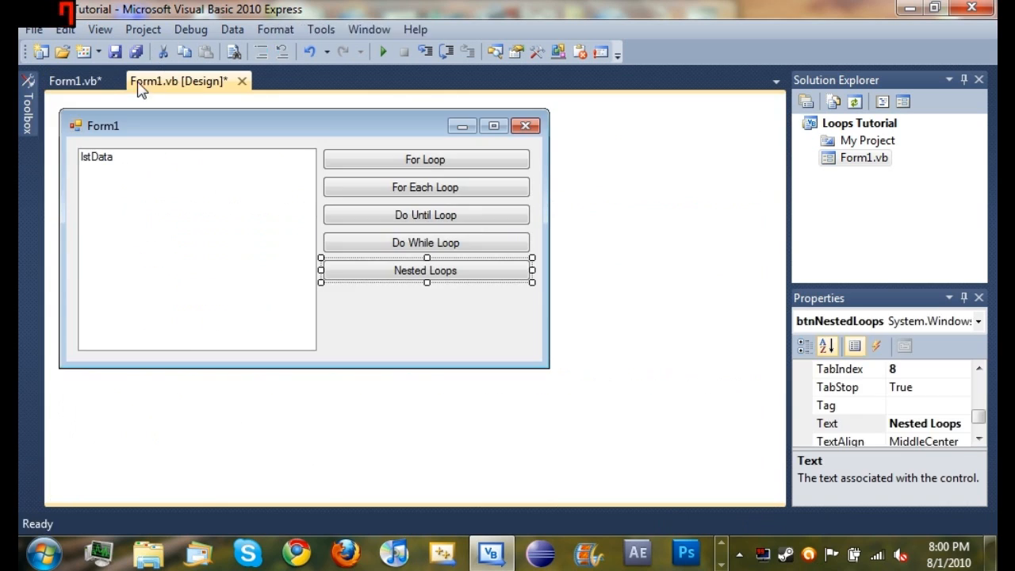
double_click(426, 270)
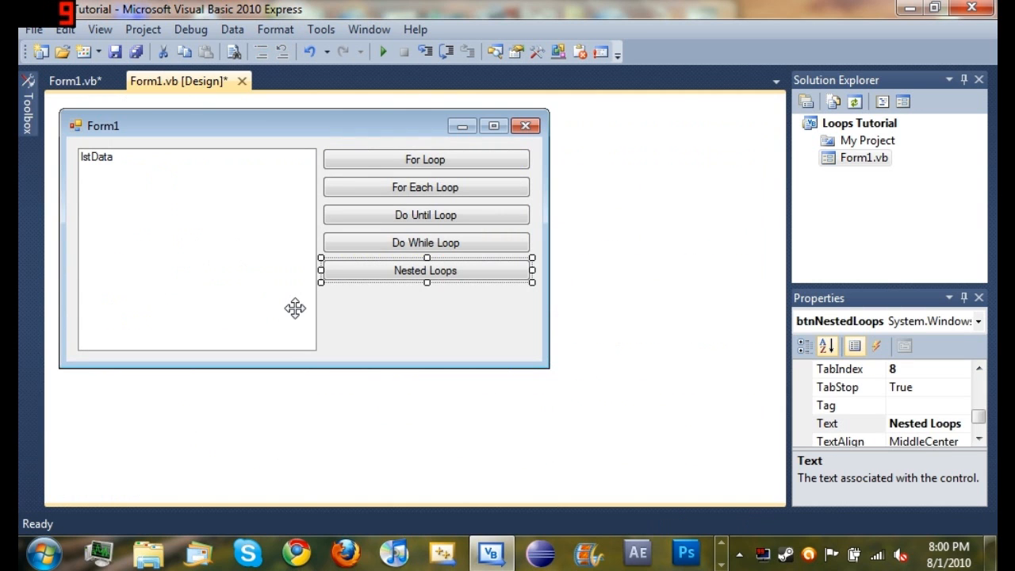
click(845, 422)
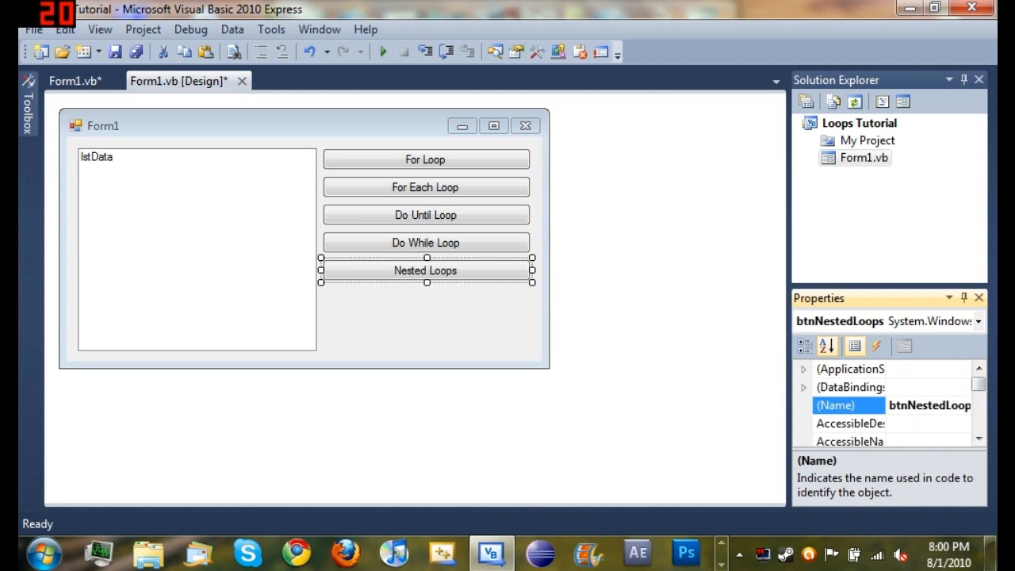
mouse_move(916, 432)
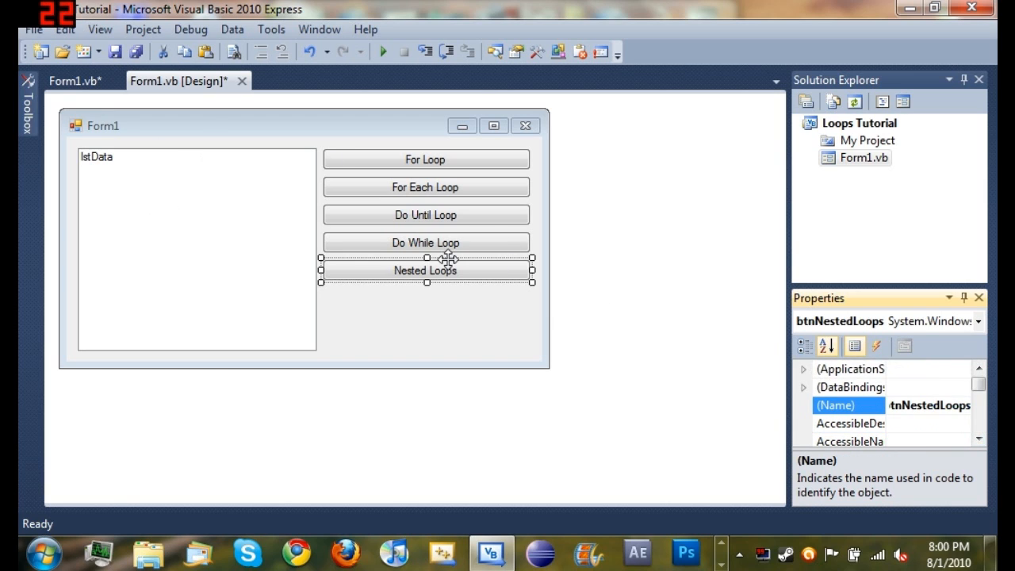
Open the Nested Loops handler and add a ClearList() call on its first line
double_click(426, 270)
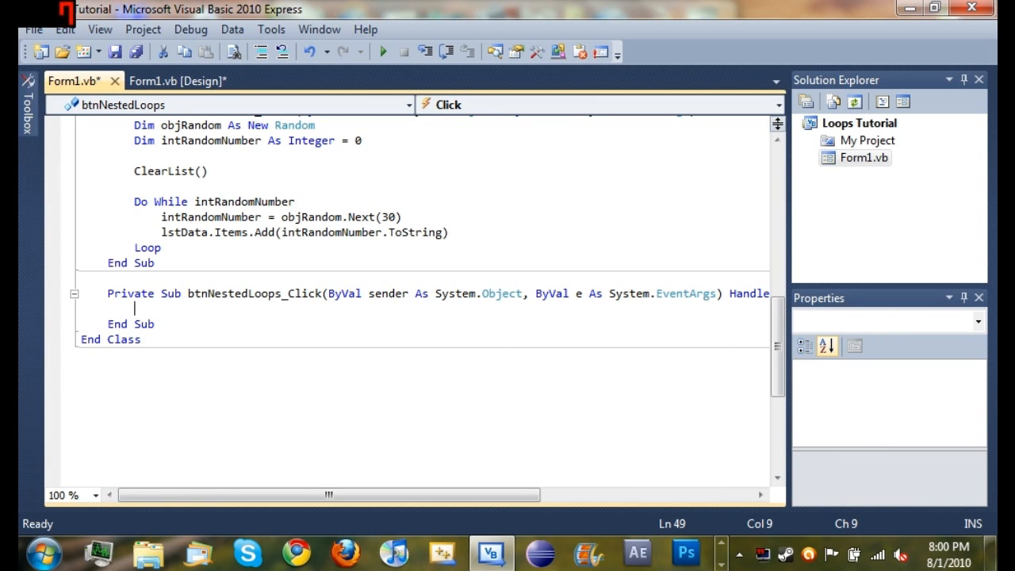
text(ClearList()
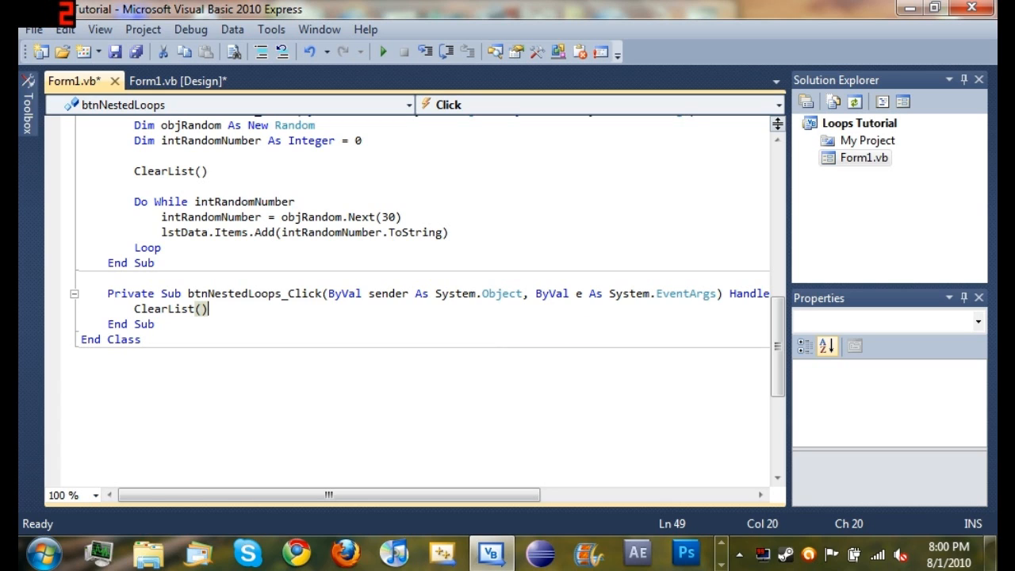
mouse_move(241, 8)
text(For intO)
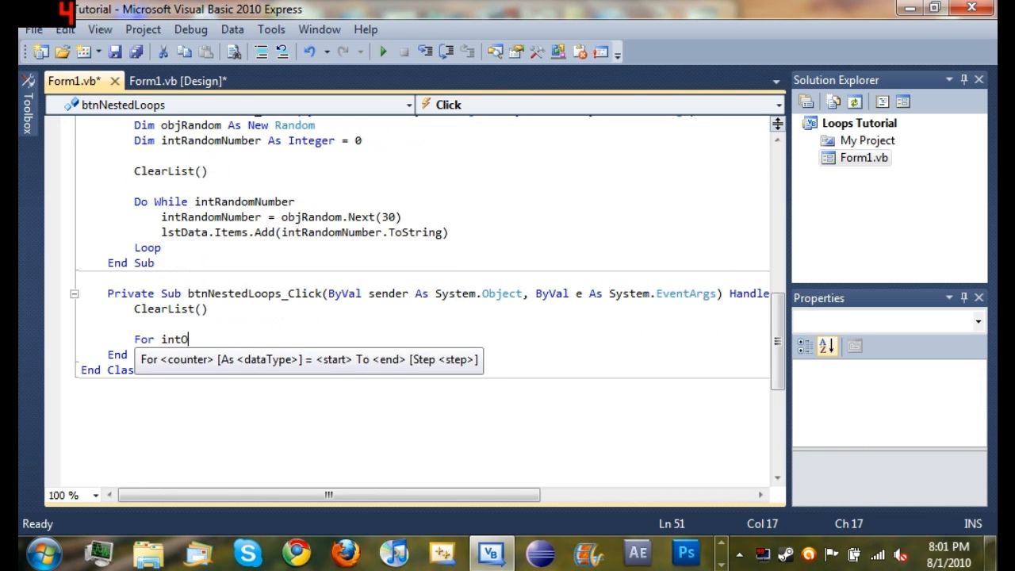
Add the loop For intOuterLoop As Integer = 1 To 5, highlight its Next, and begin a nested For
text(uterLoop)
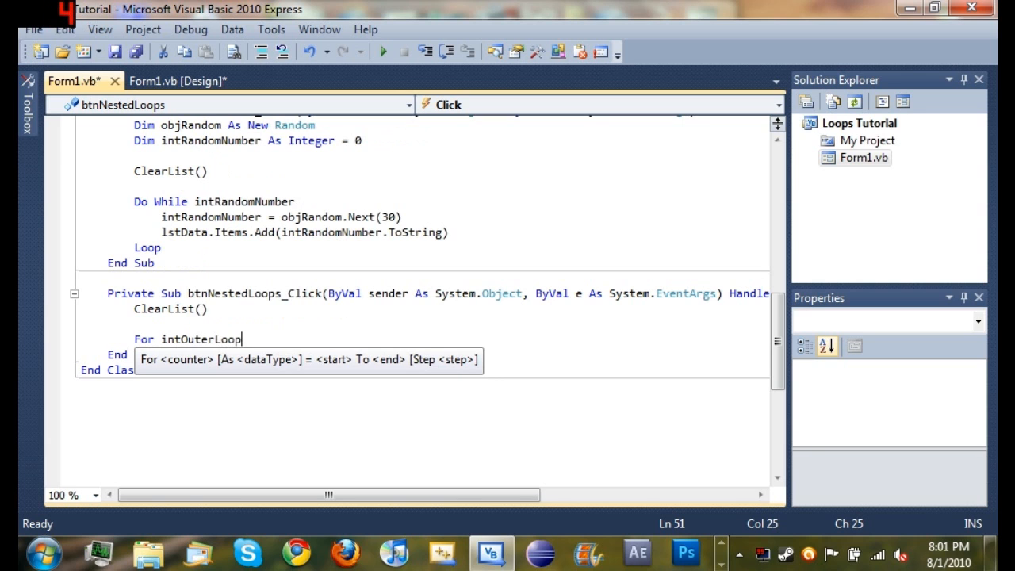
text(As Integer =)
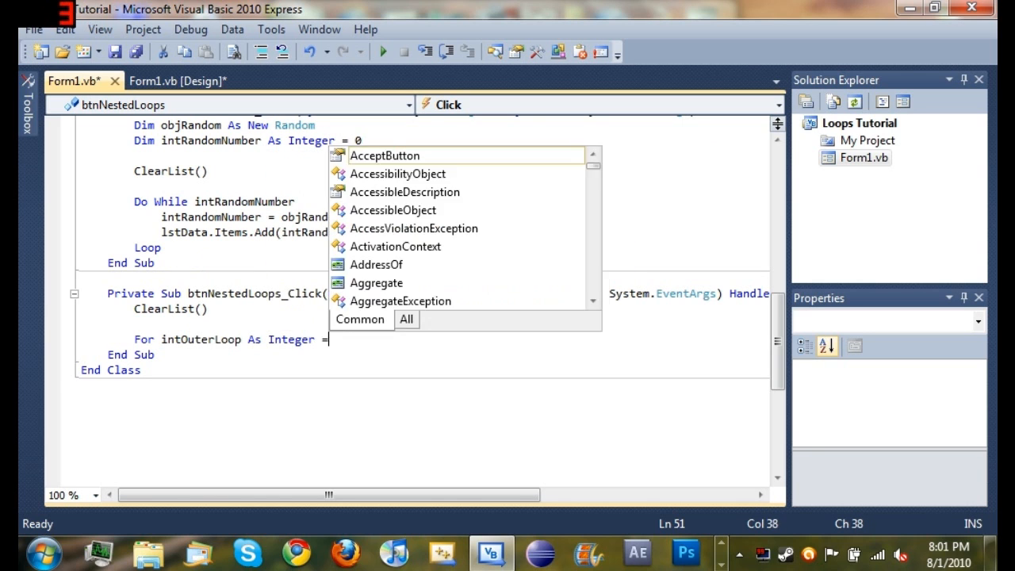
text(1)
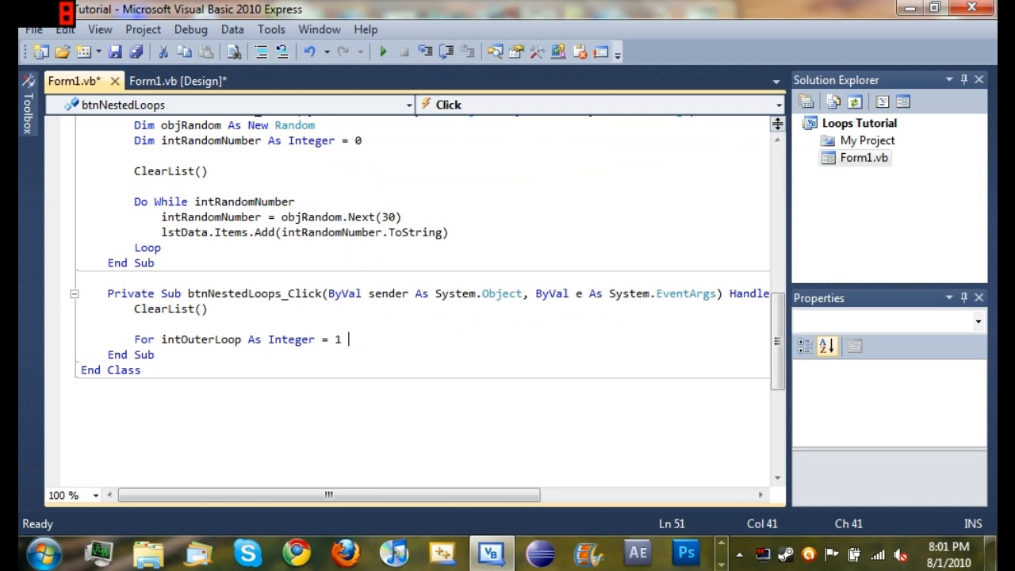
text(To 5)
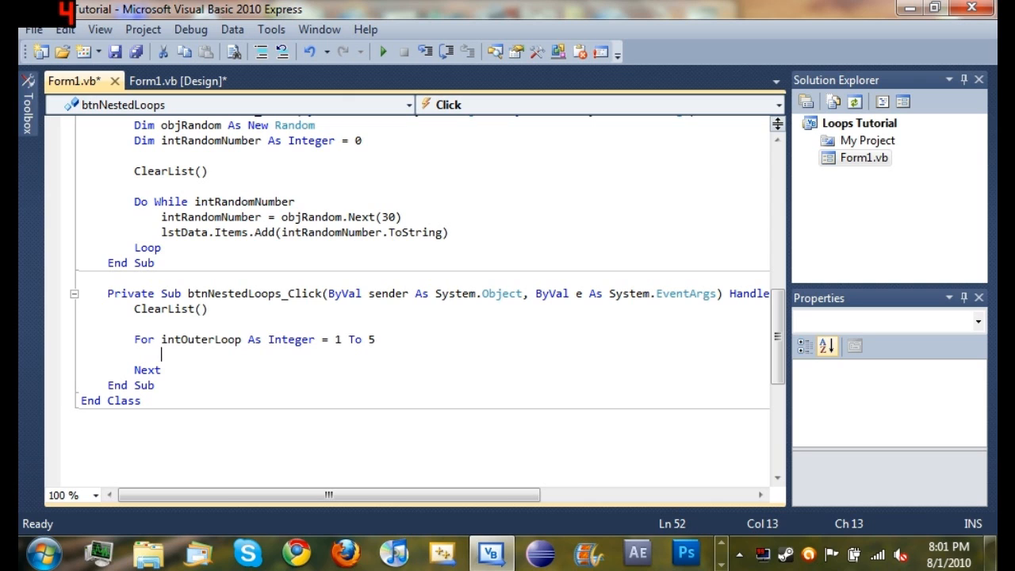
double_click(147, 369)
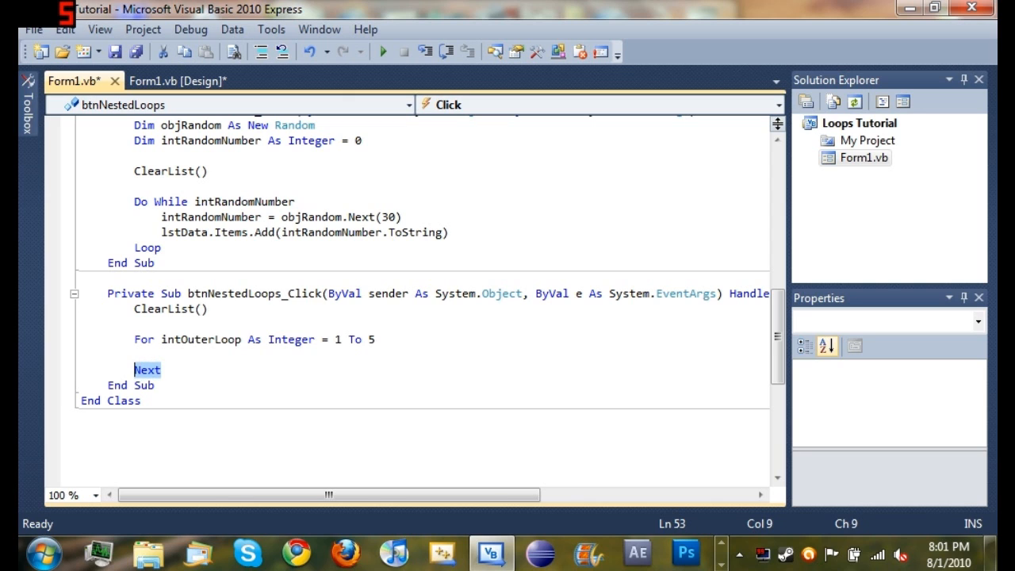
text(For)
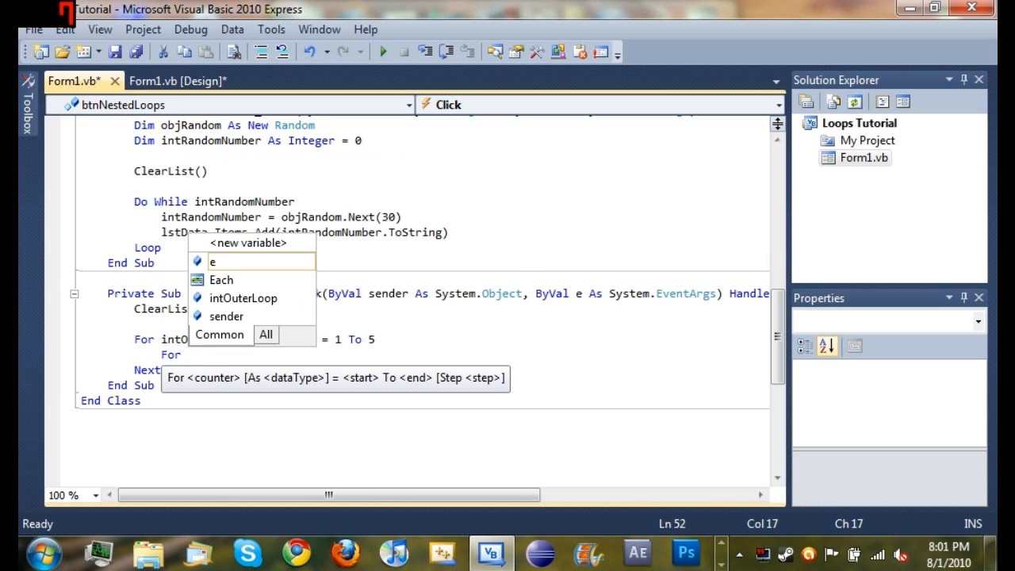
Complete the inner loop For intInnerLoop As Integer = 1 To 6 with its own Next
text(intIng)
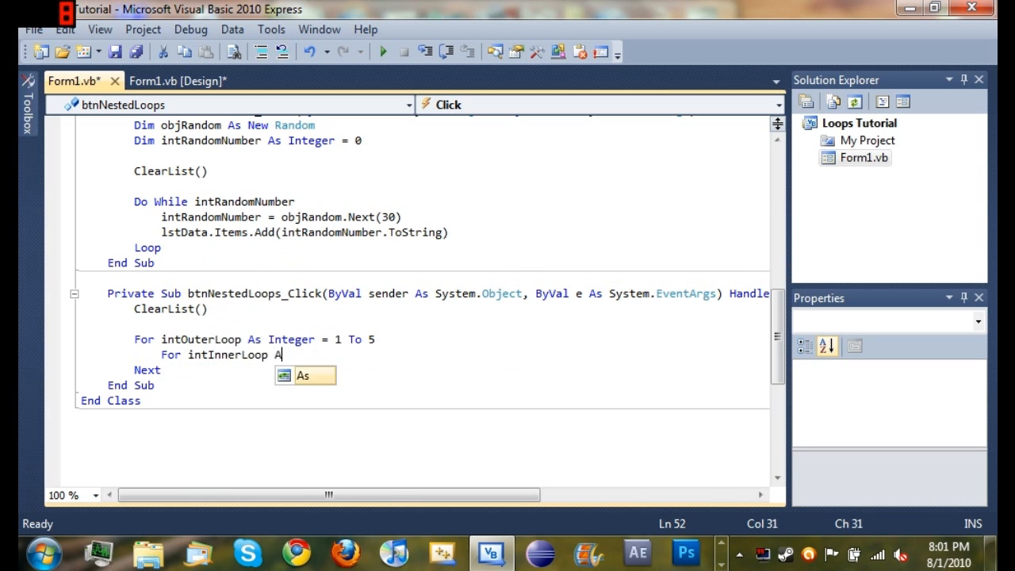
text(Integer = 1 To 6)
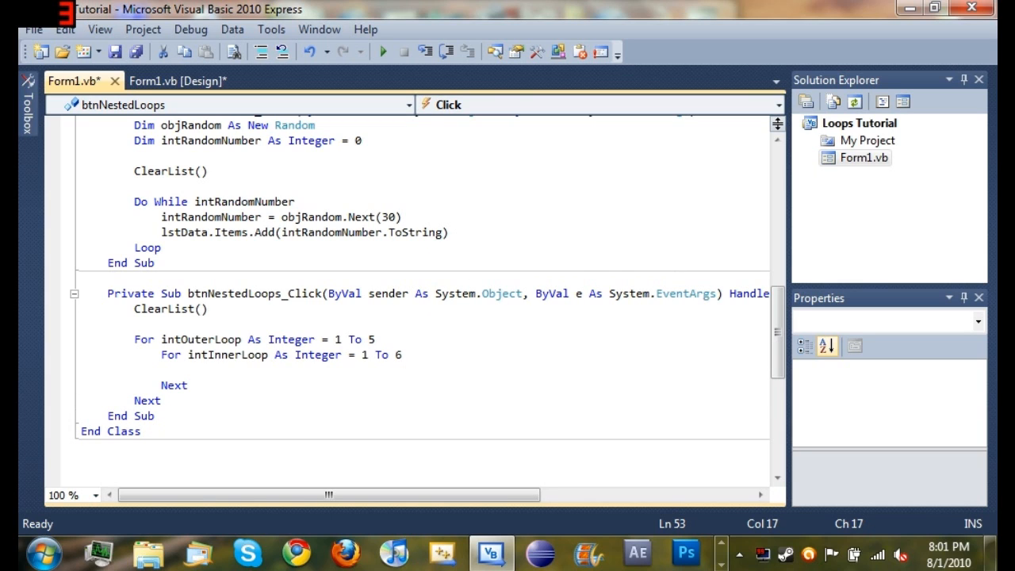
Write lstData.Items.Add(intOuterLoop.ToString & ", " & intInnerLoop.ToString) inside the inner loop
text(ls)
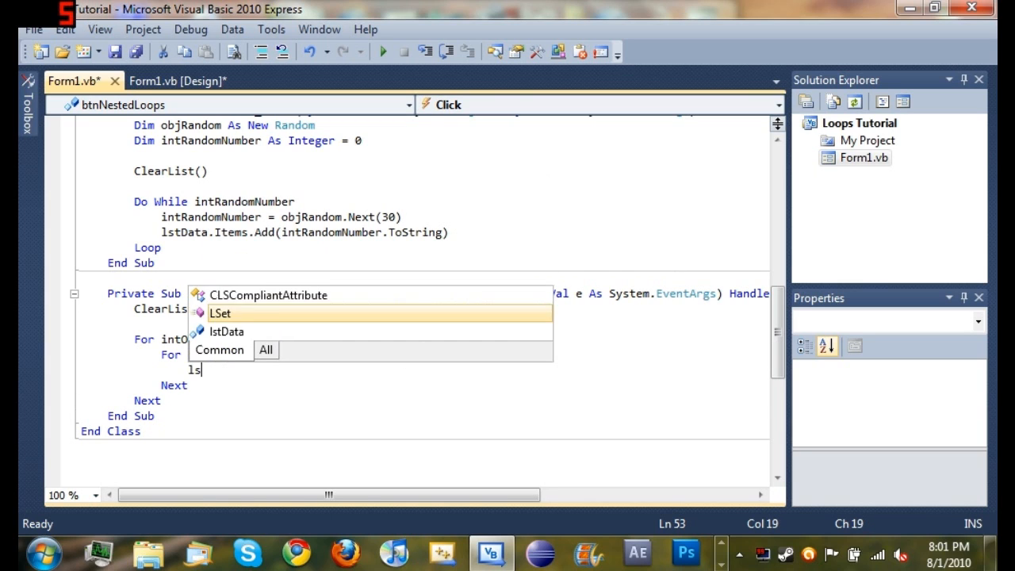
text(tData.Items.Add()
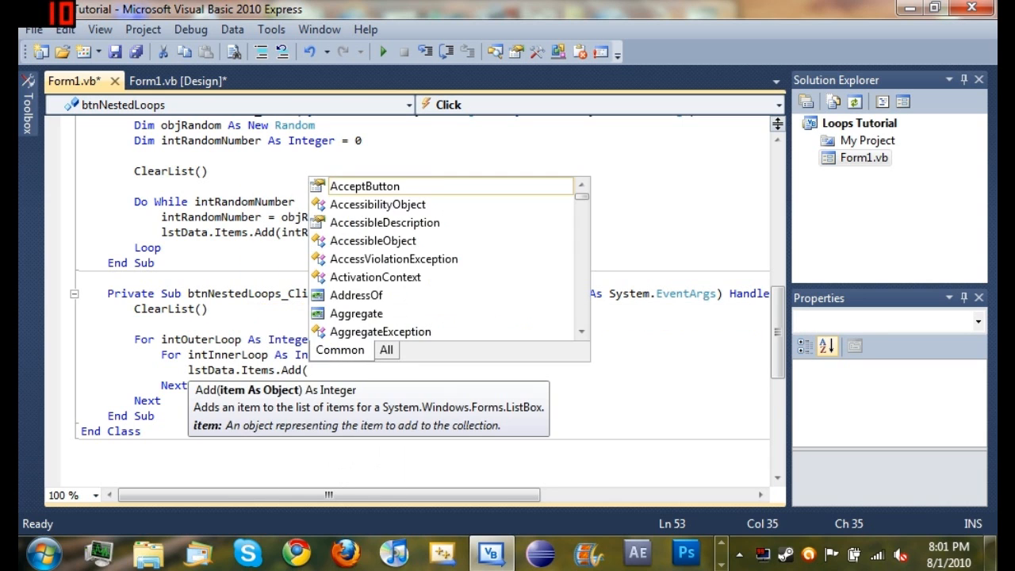
text(intOuterLoop)
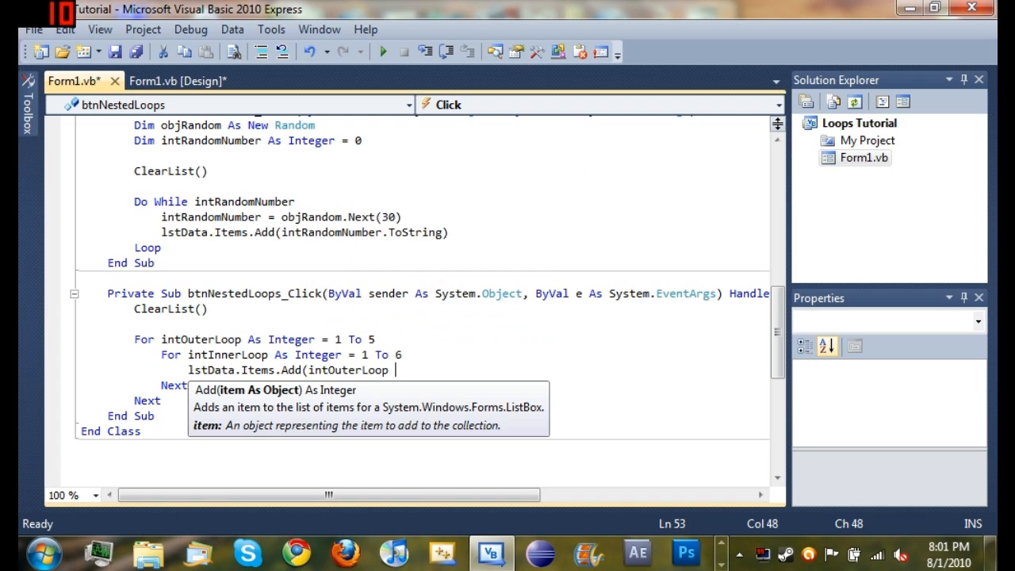
key(backspace)
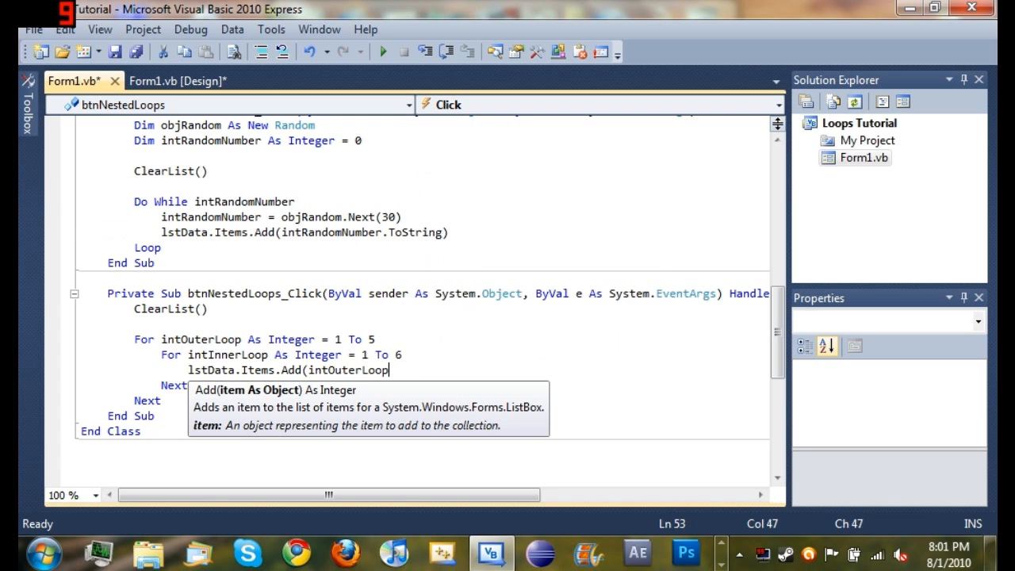
text(.ToString)
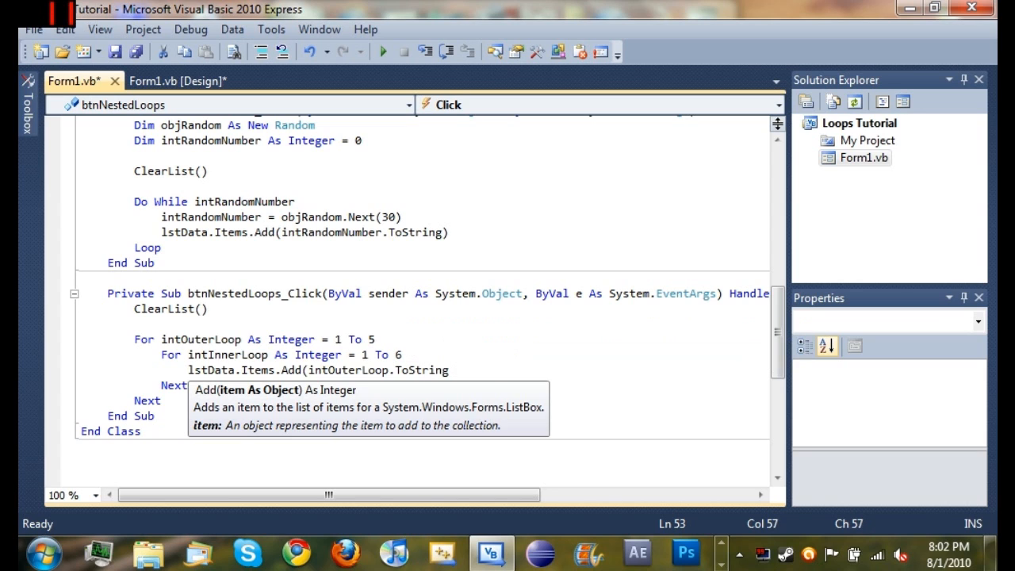
text(& ", ")
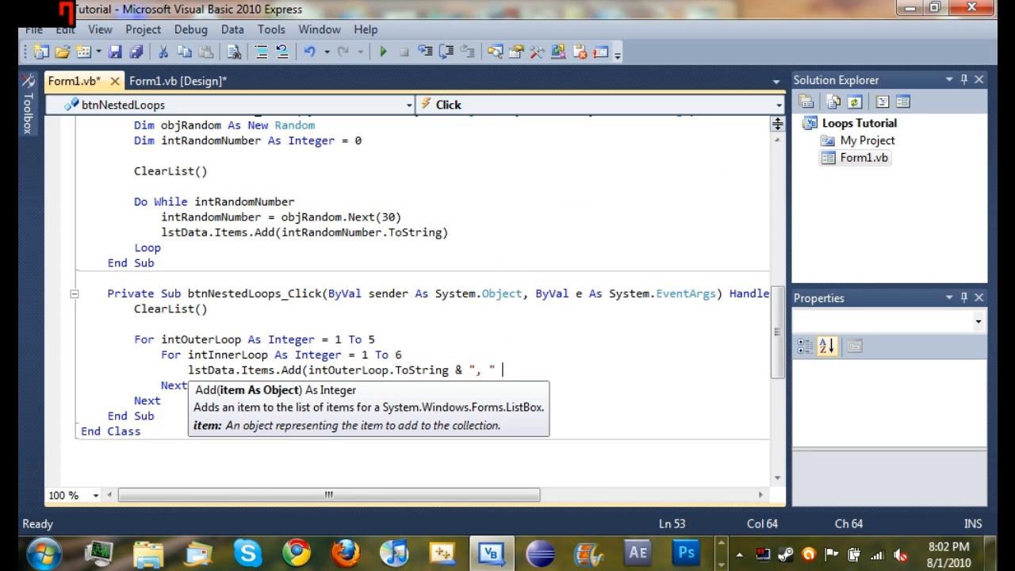
text(&)
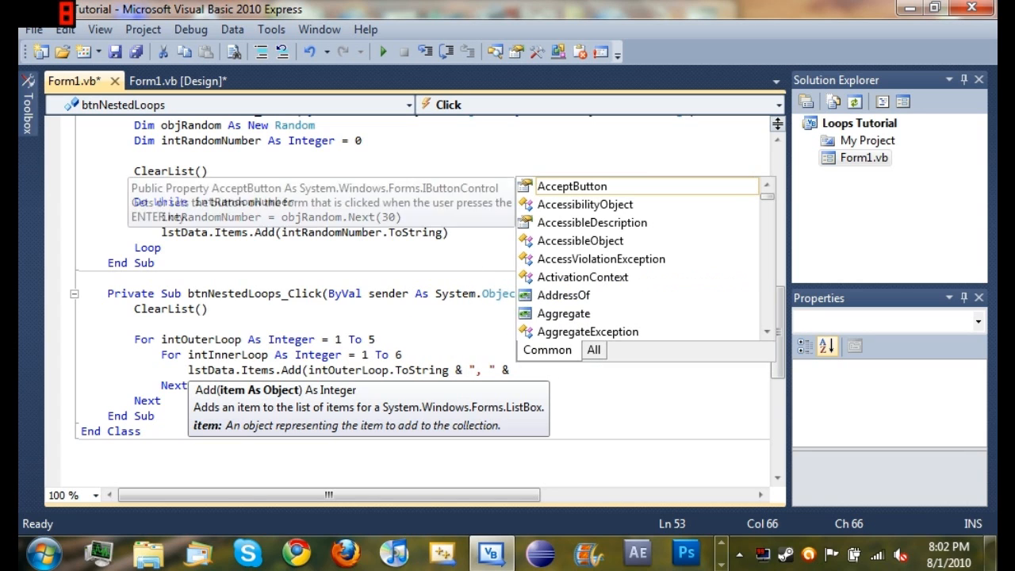
text(intInnerLoop.)
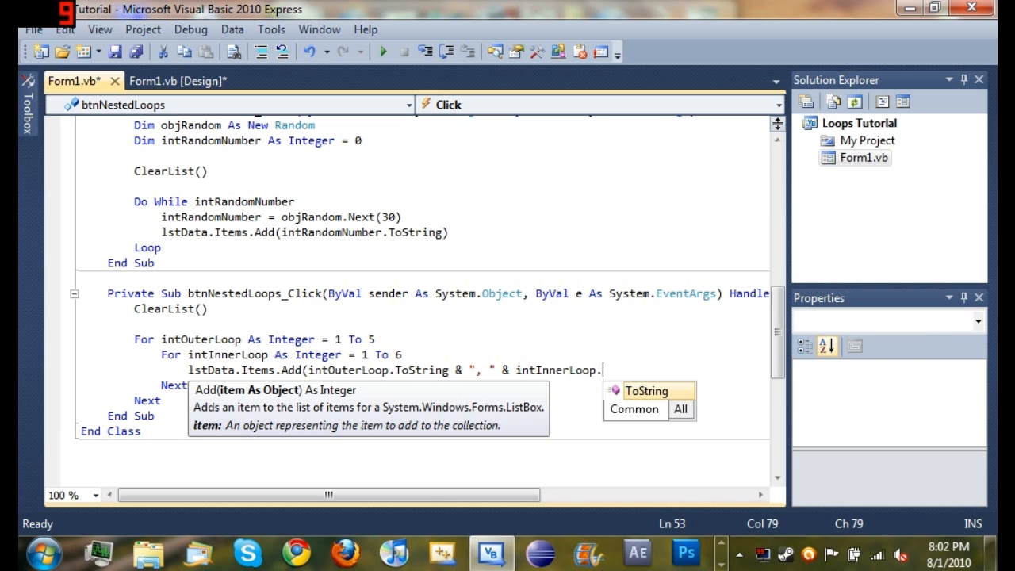
text(ToStrin)
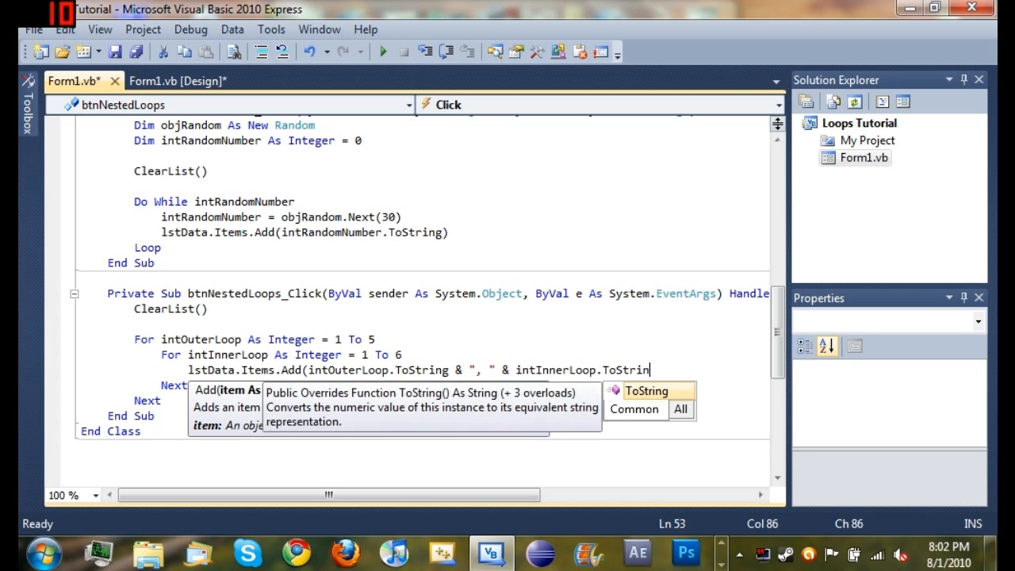
text(g))
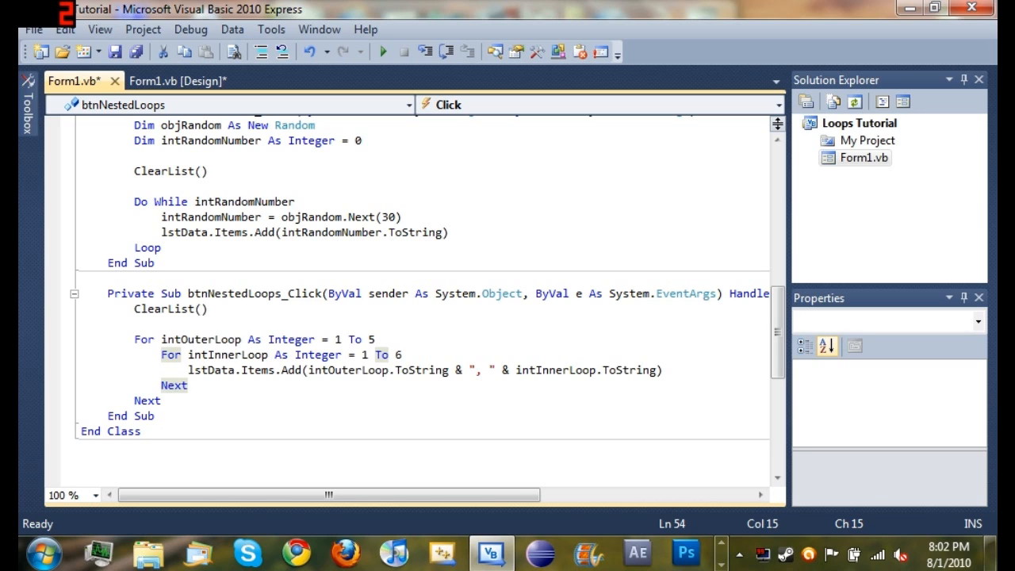
click(173, 385)
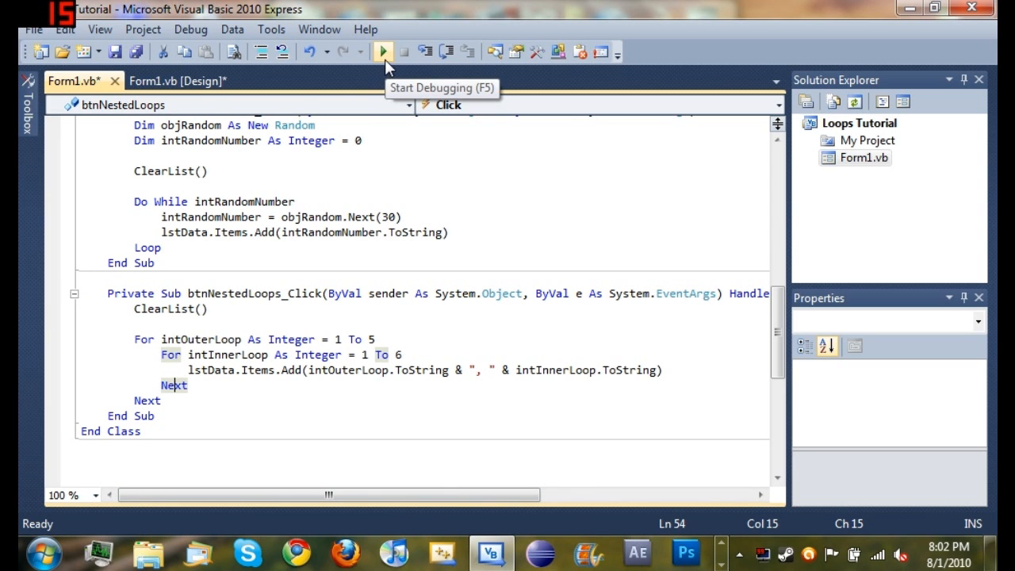
Start debugging the Loops Tutorial project and check the error list shows zero errors
click(383, 52)
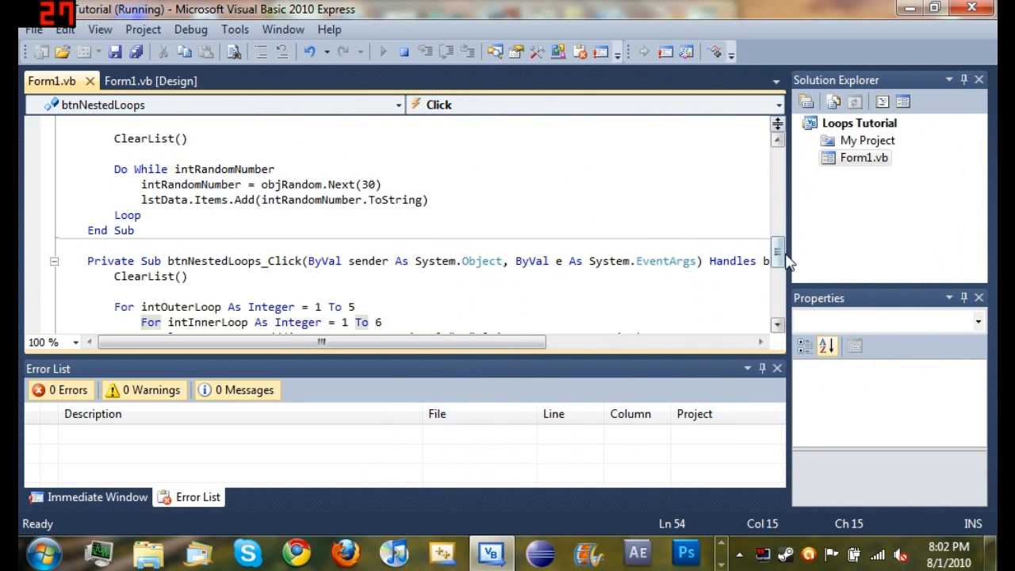
scroll(down, 3)
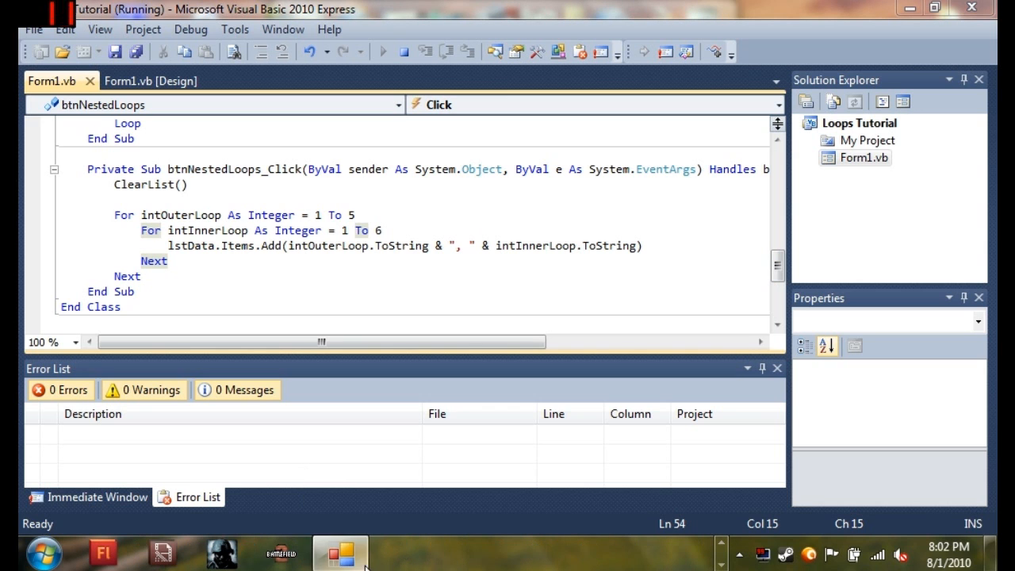
Run Form1's Nested Loops button and scroll the list through pairs 1, 1 to 5, 6
click(340, 553)
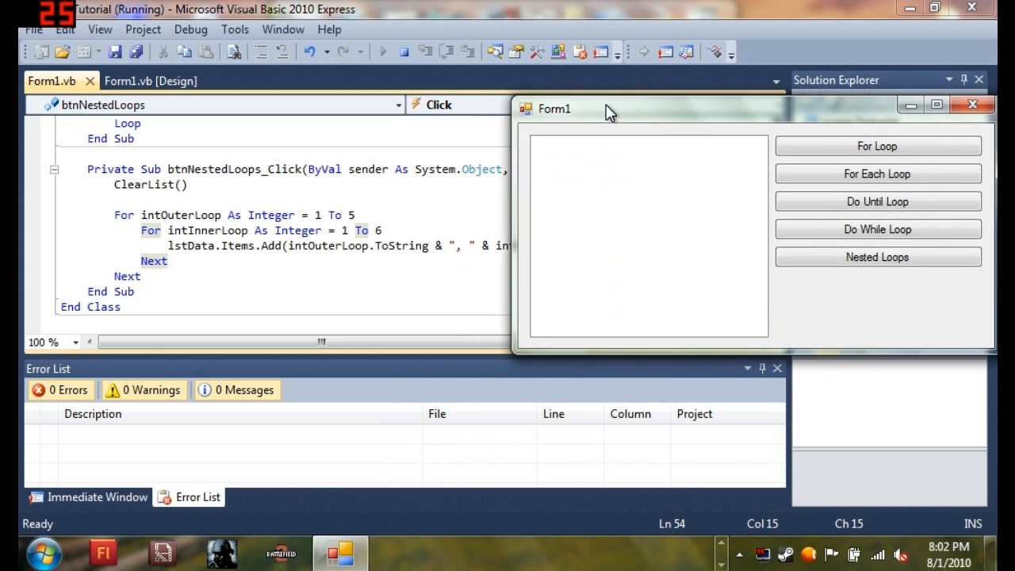
click(877, 256)
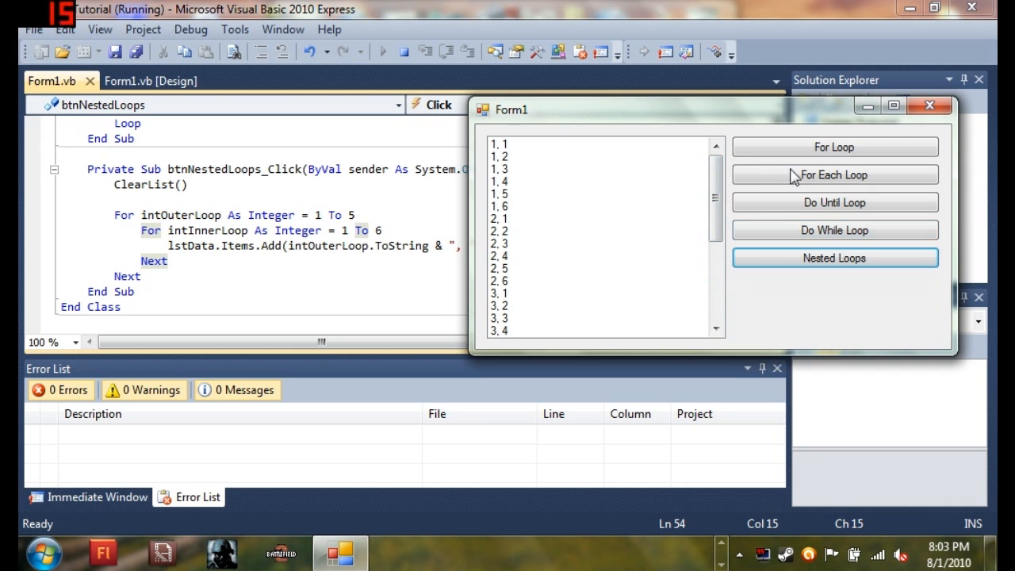
drag(716, 198, 716, 238)
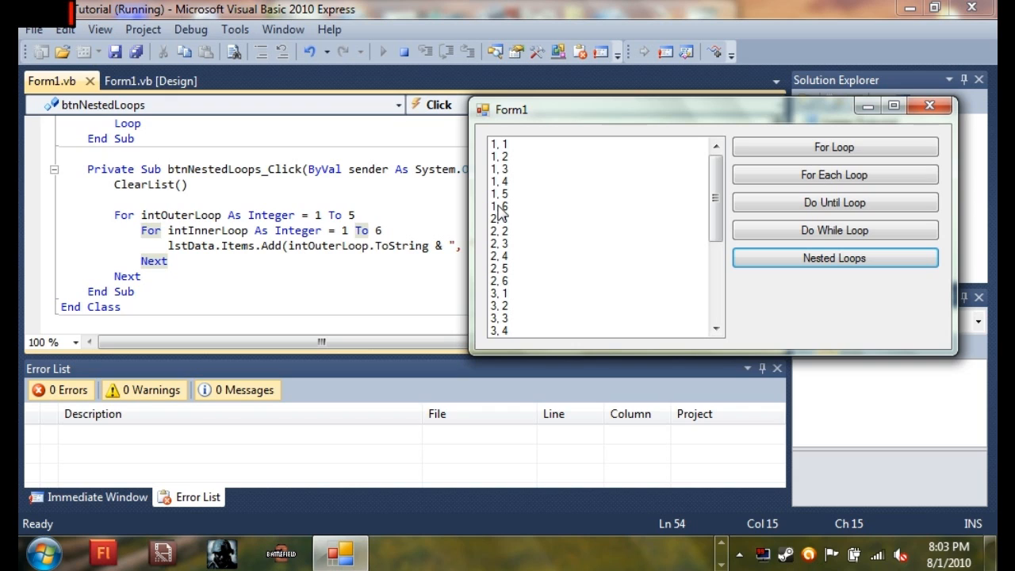
mouse_move(506, 266)
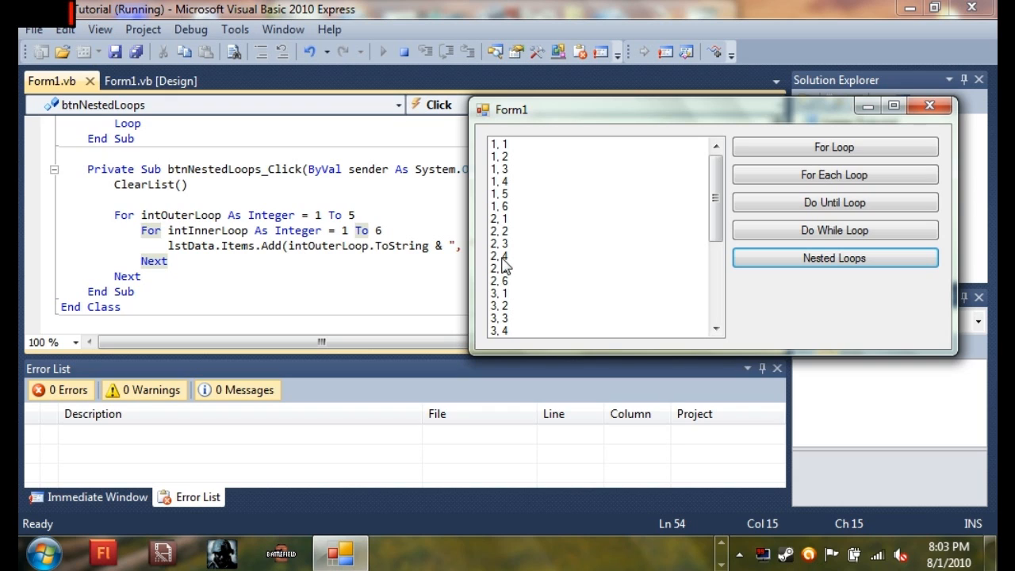
mouse_move(501, 335)
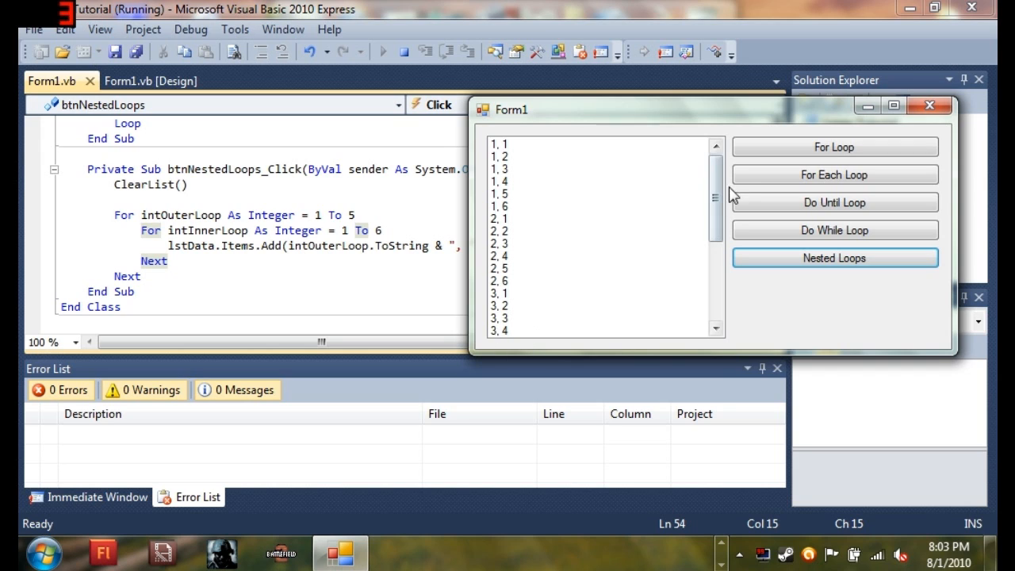
scroll(down, 3)
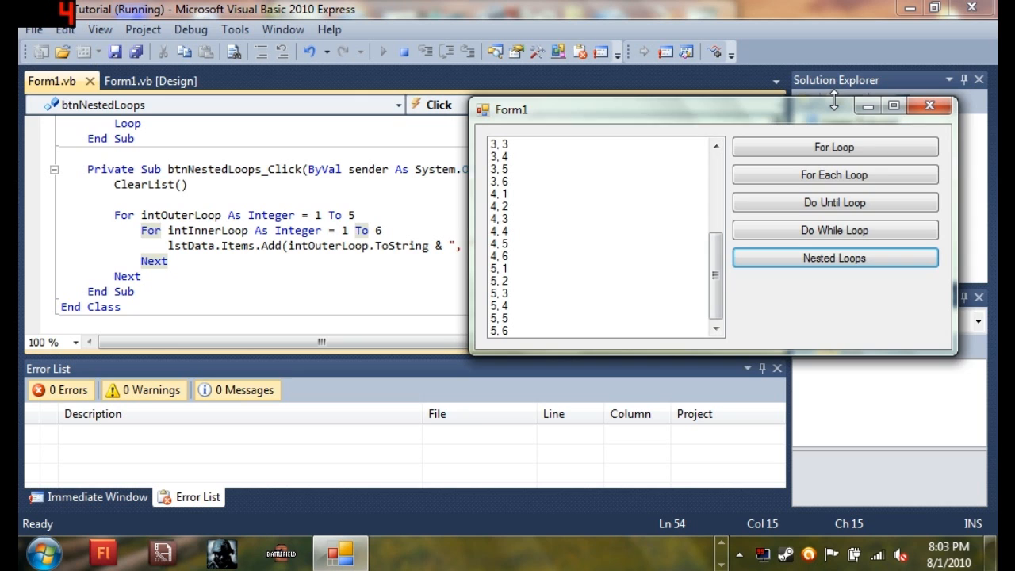
drag(509, 109, 576, 114)
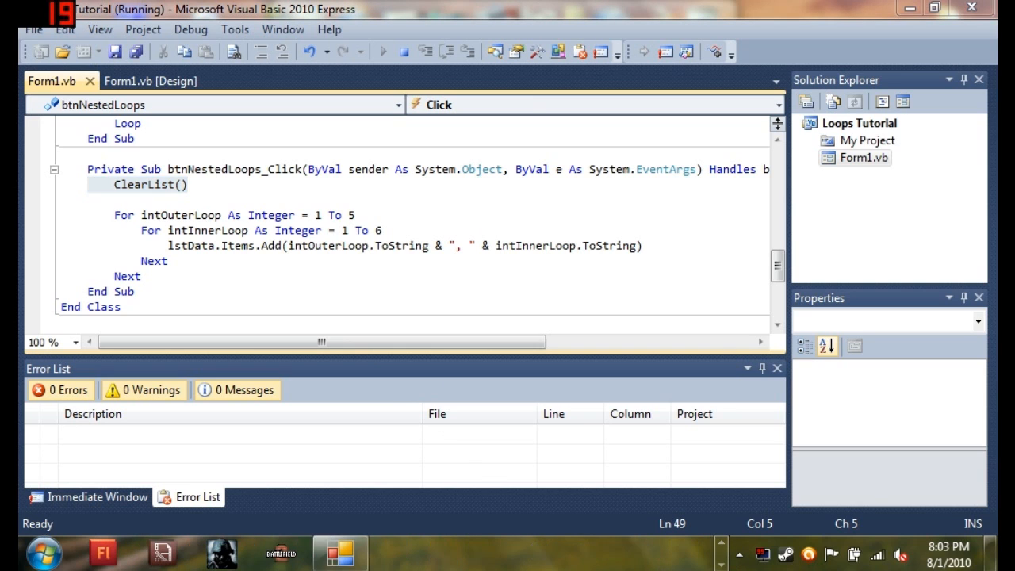
click(900, 263)
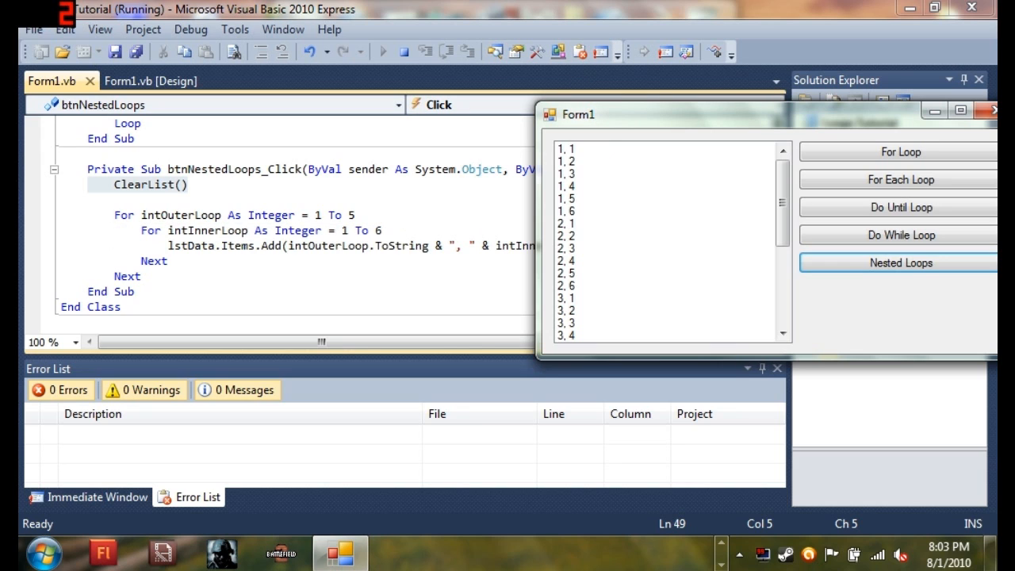
mouse_move(563, 159)
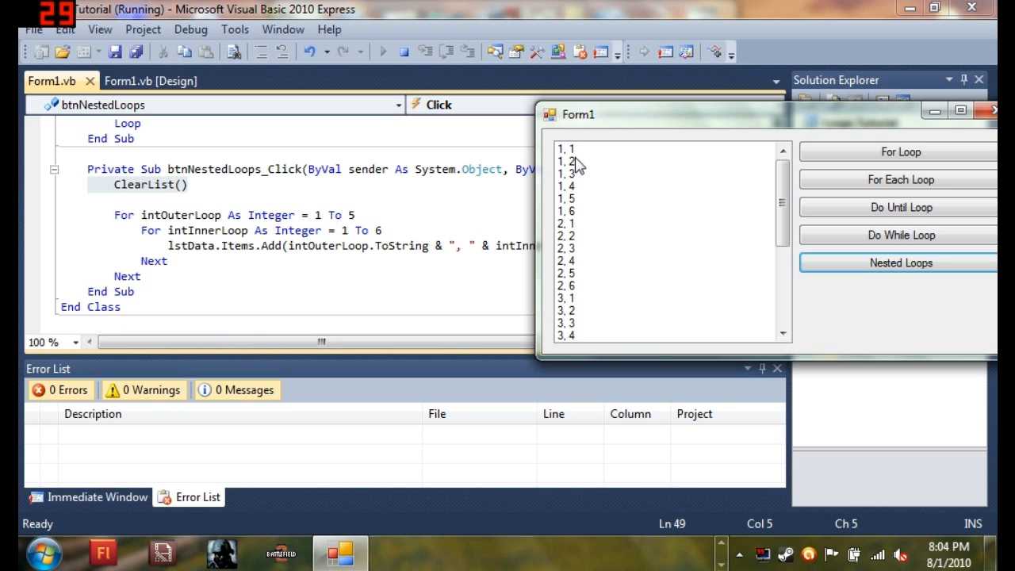
mouse_move(551, 230)
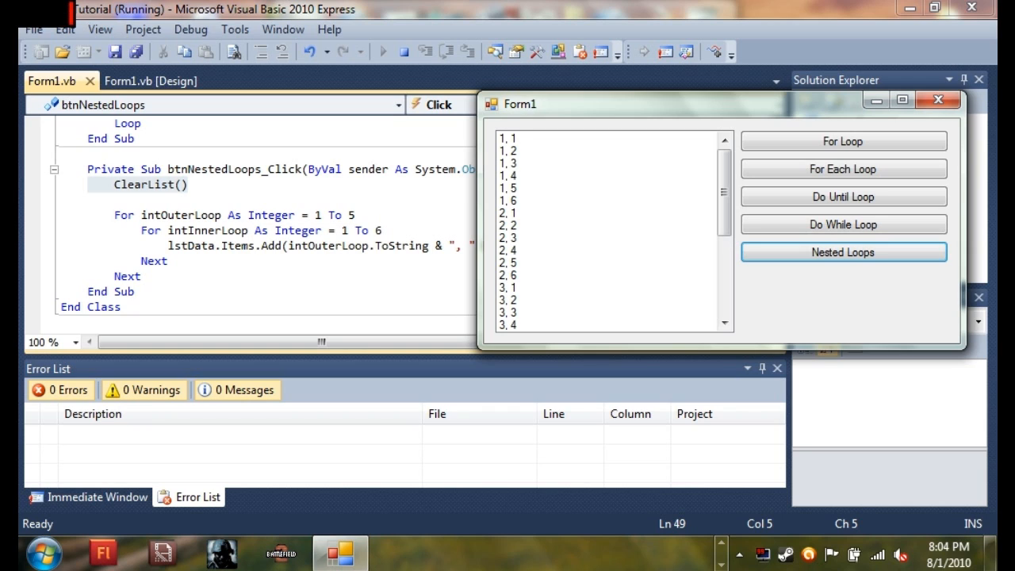
mouse_move(516, 149)
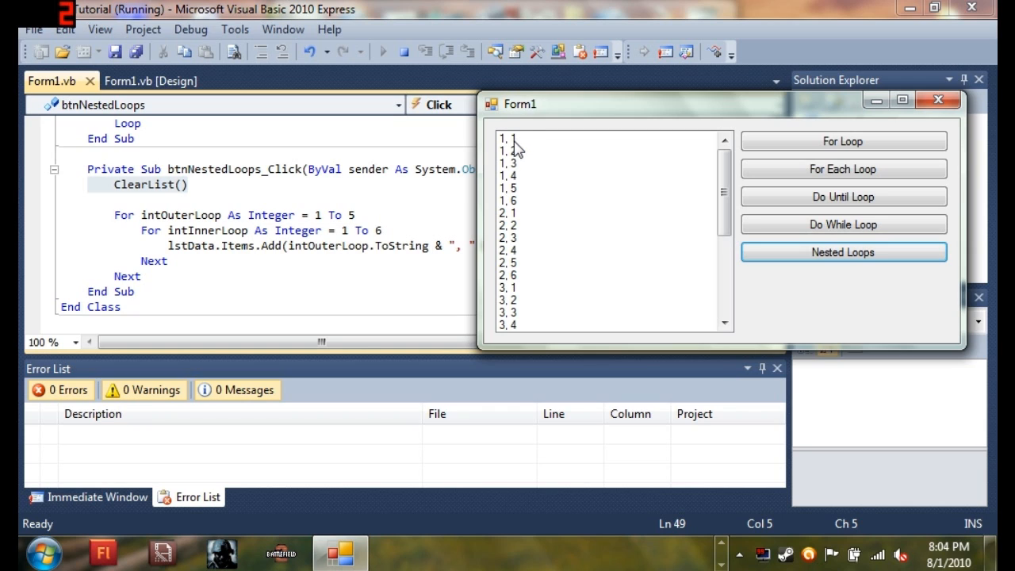
mouse_move(511, 150)
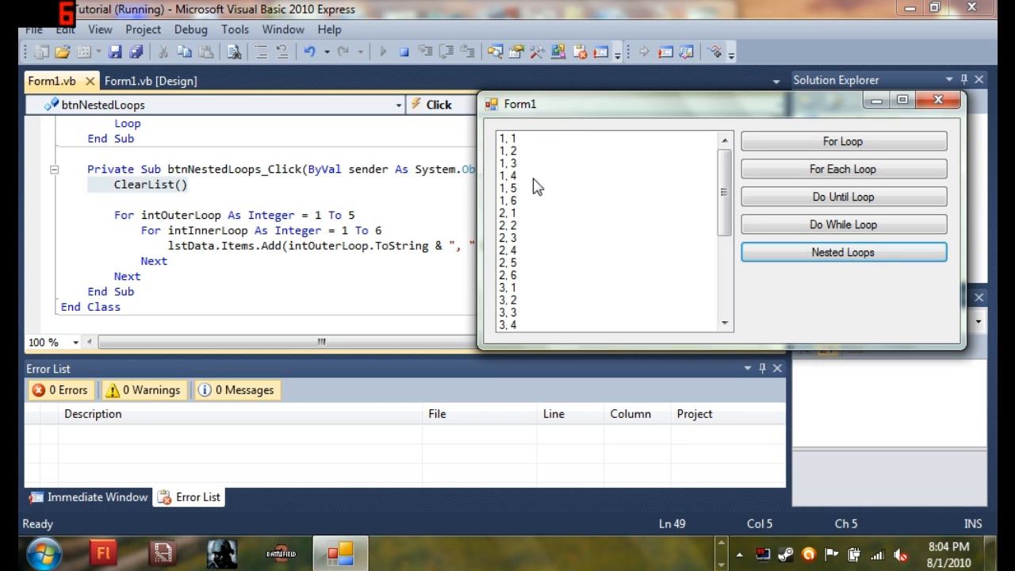
mouse_move(565, 188)
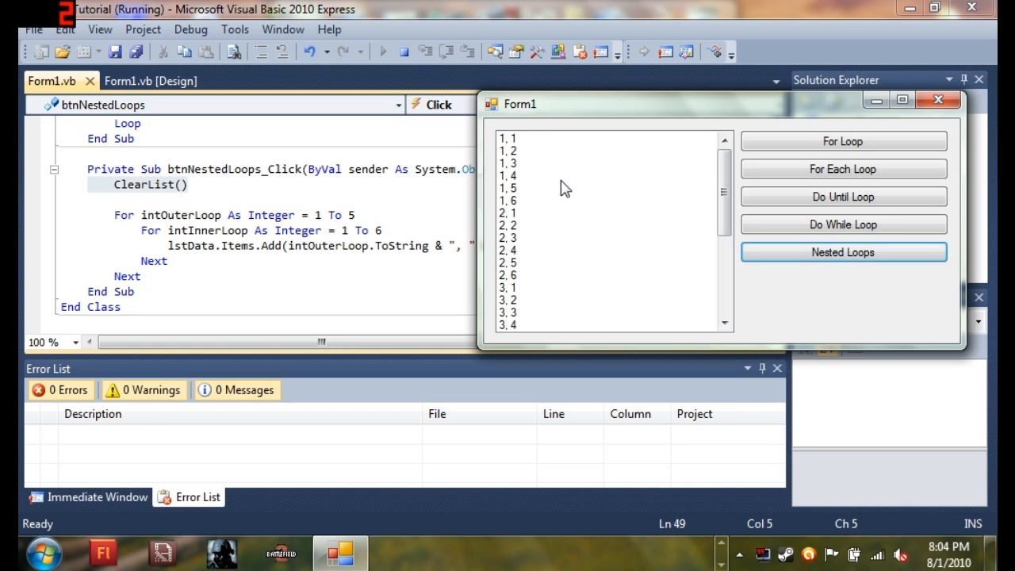
mouse_move(499, 147)
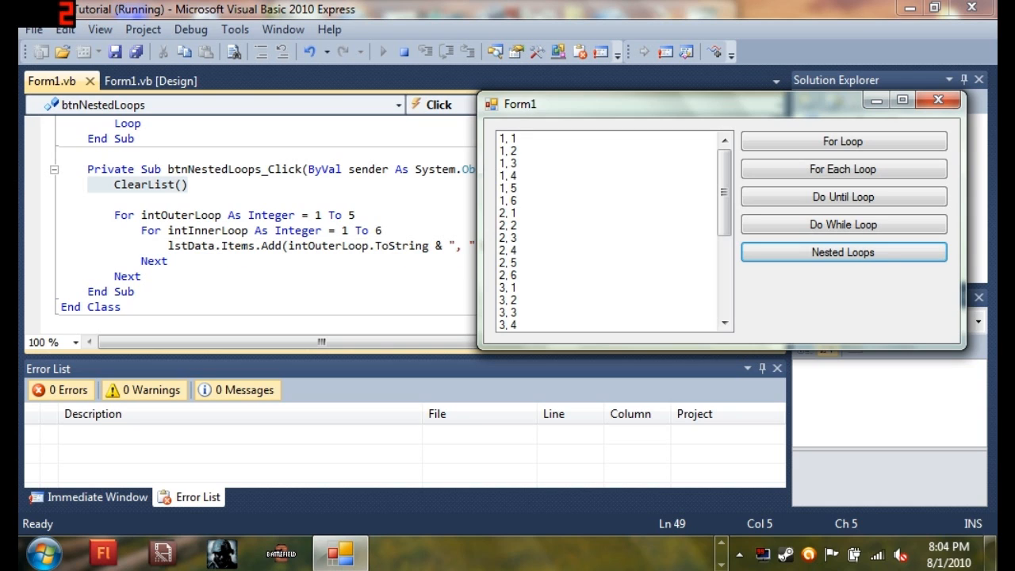
mouse_move(543, 230)
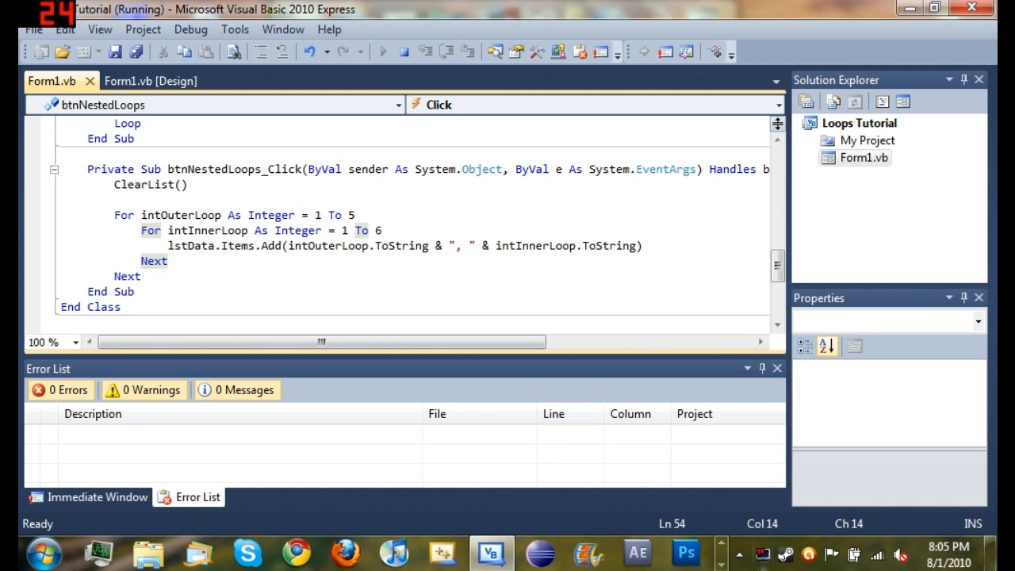
Restore the running Form1 with its nested-loop pairs in front of the code
click(843, 252)
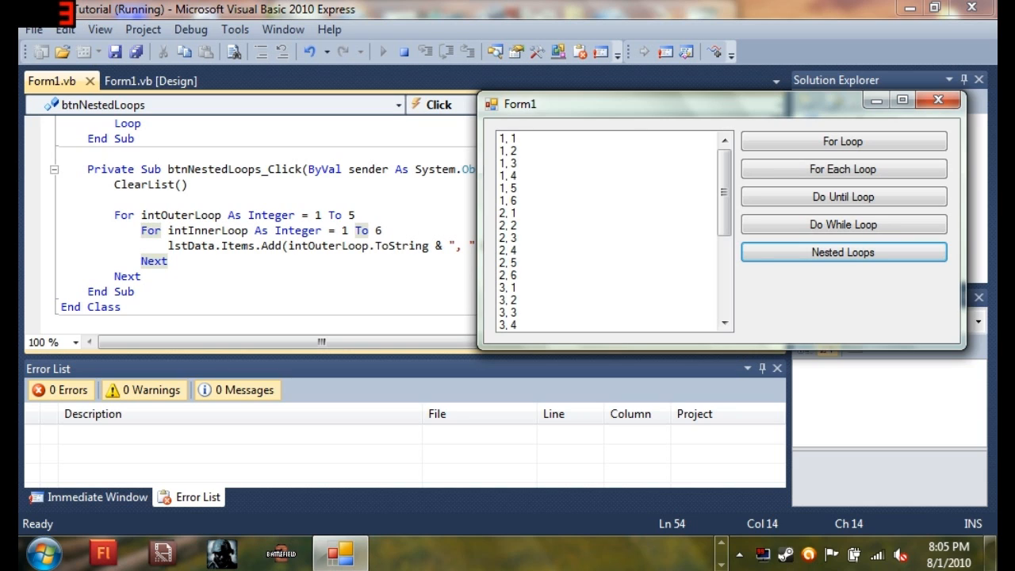
mouse_move(576, 232)
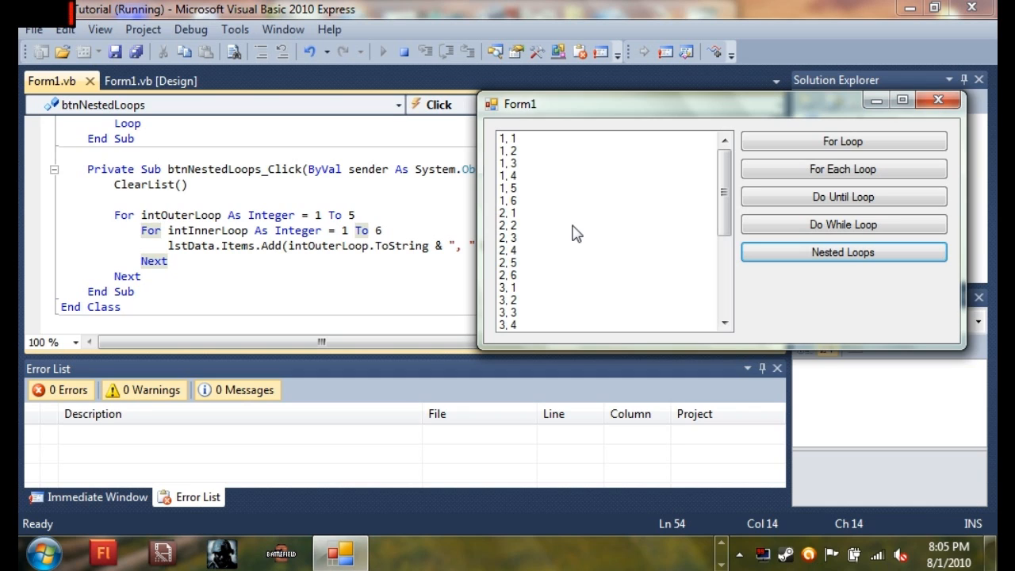
mouse_move(515, 261)
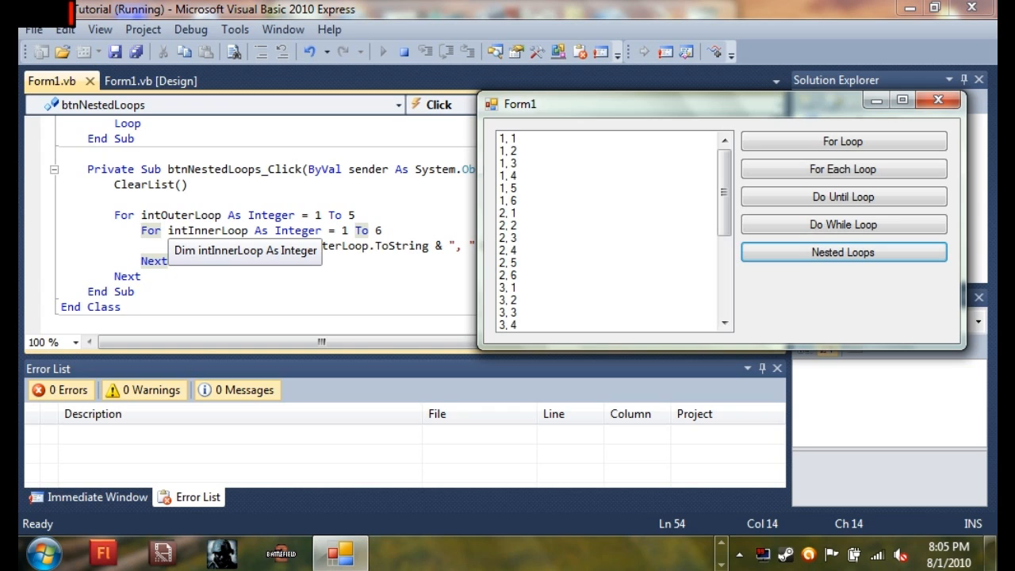
mouse_move(630, 143)
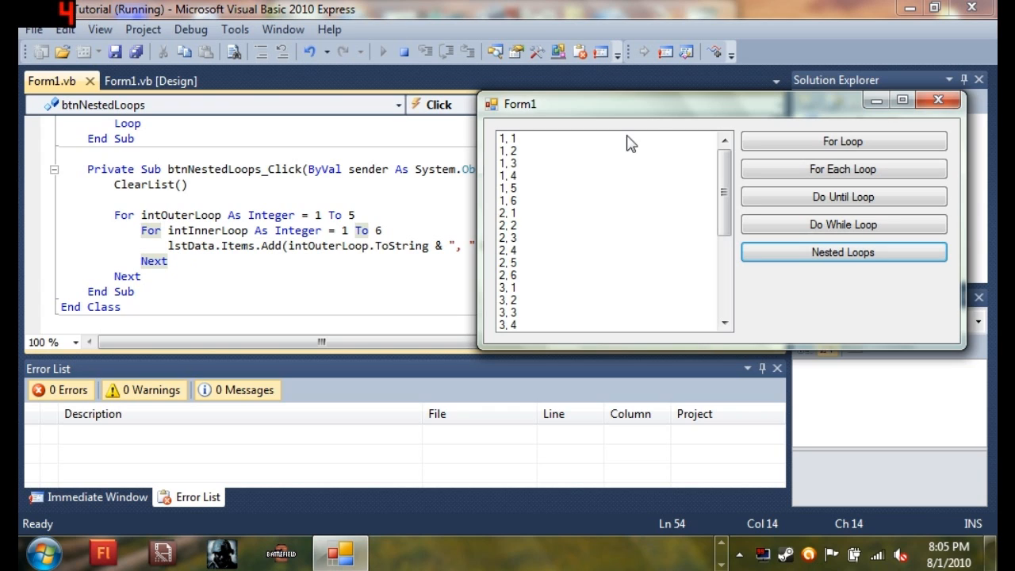
mouse_move(690, 107)
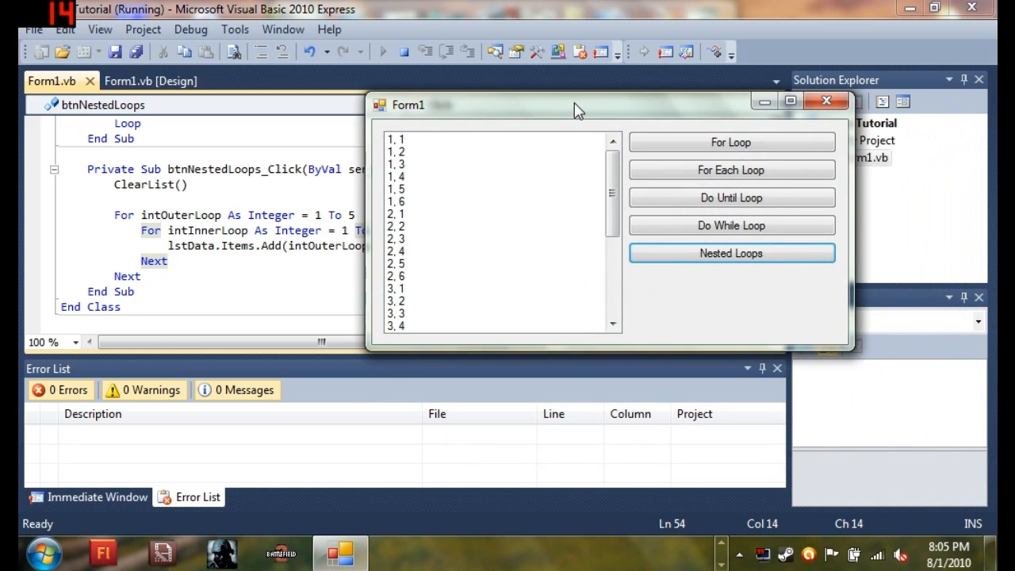
mouse_move(567, 133)
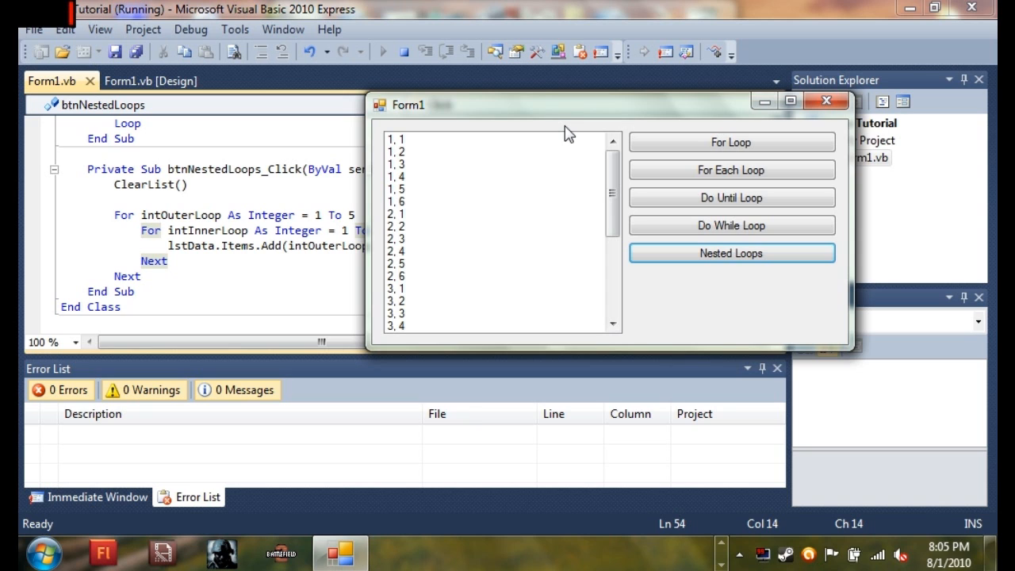
mouse_move(720, 553)
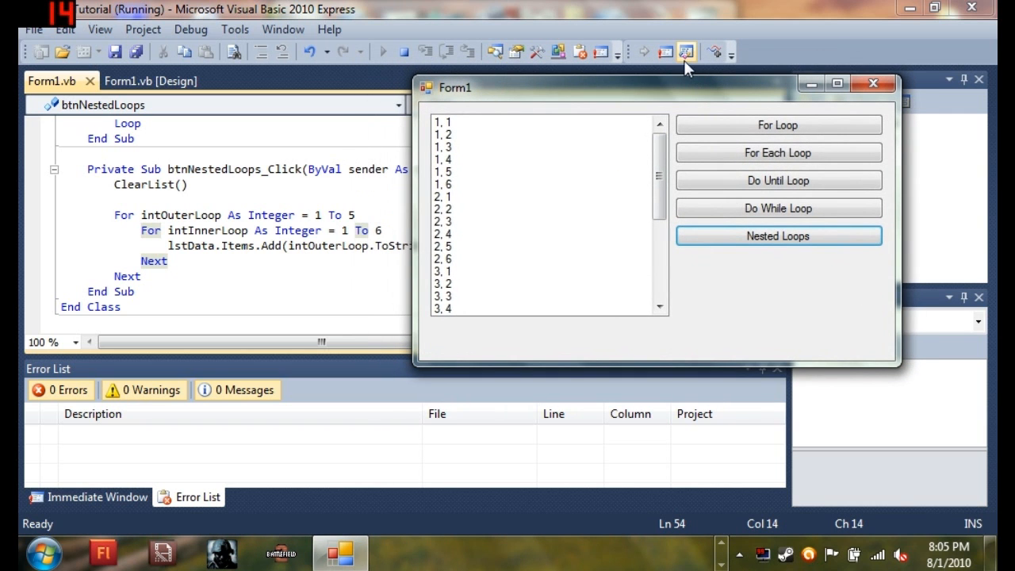
Stop the running form and switch back to the Form1.vb code view
drag(454, 87, 610, 226)
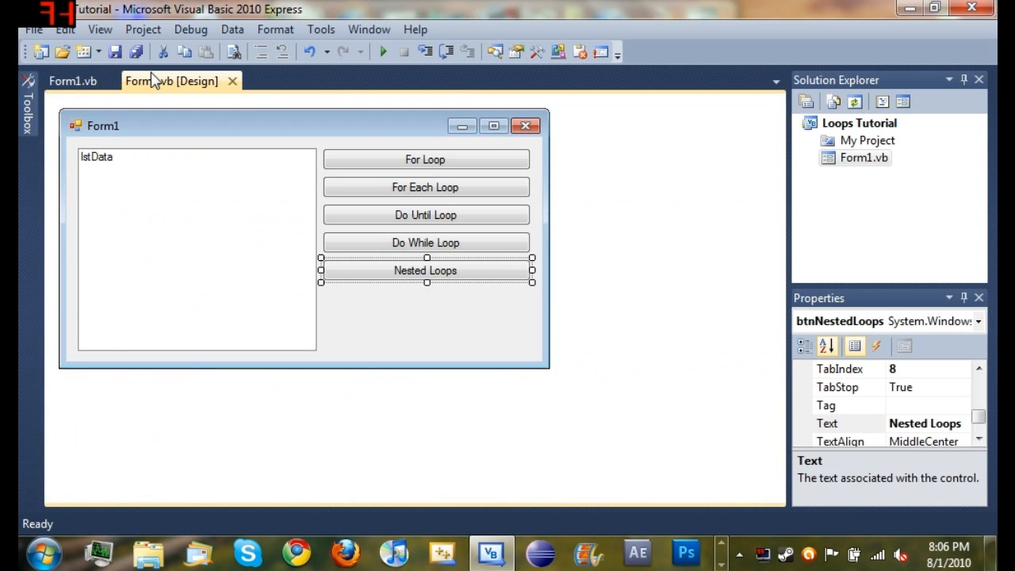
click(72, 81)
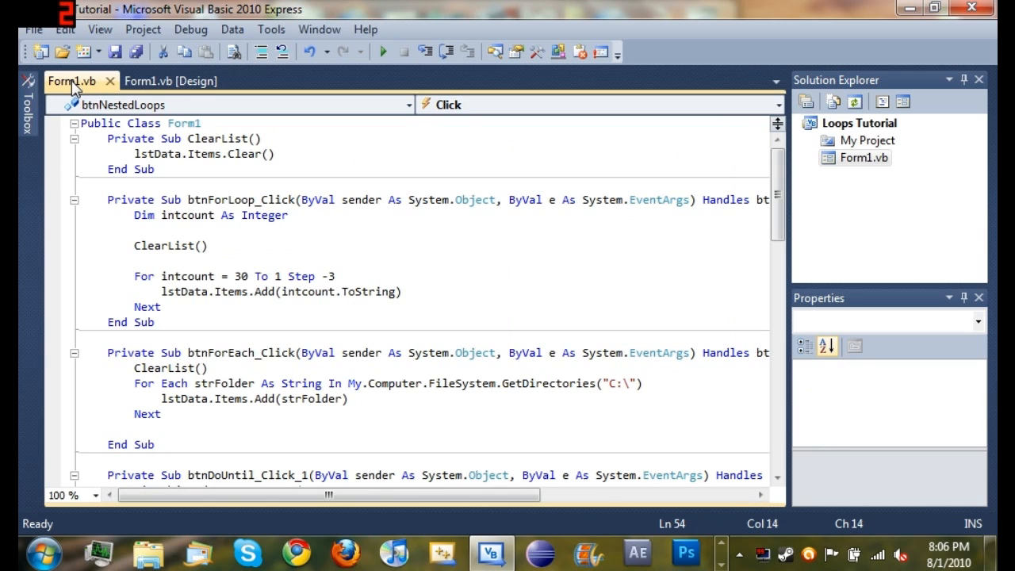